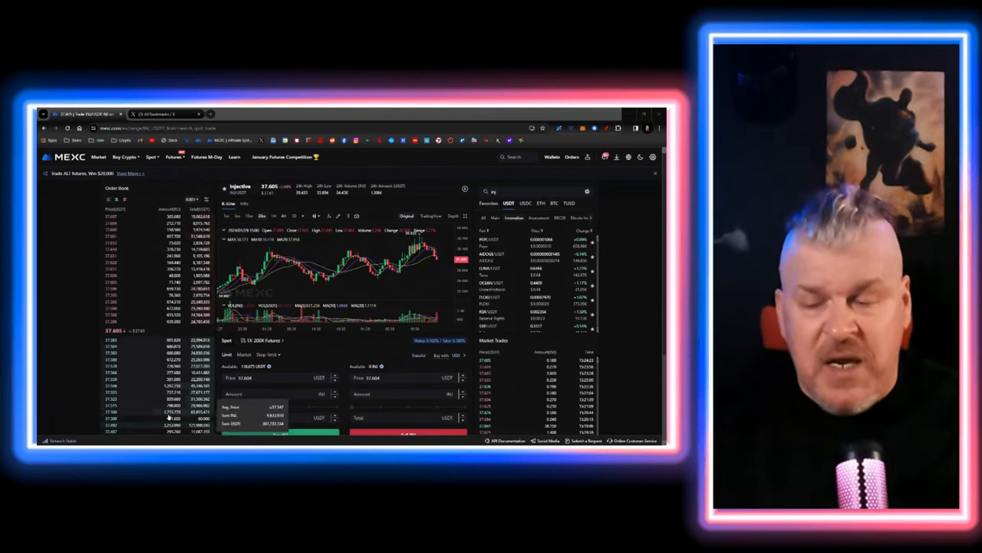
Step: Place a $50 market buy order for INJ on the spot trading page
scroll(down, 3)
text(50)
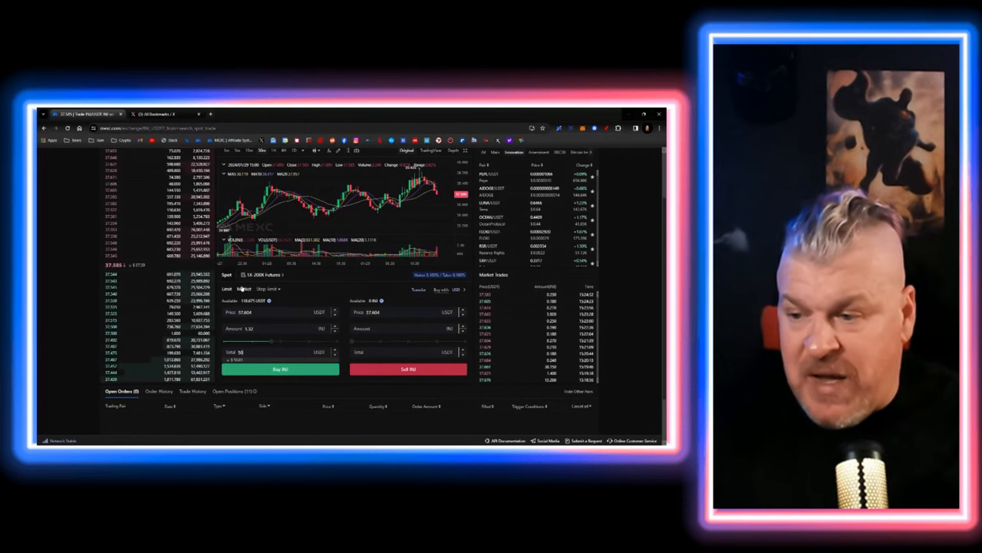
click(246, 289)
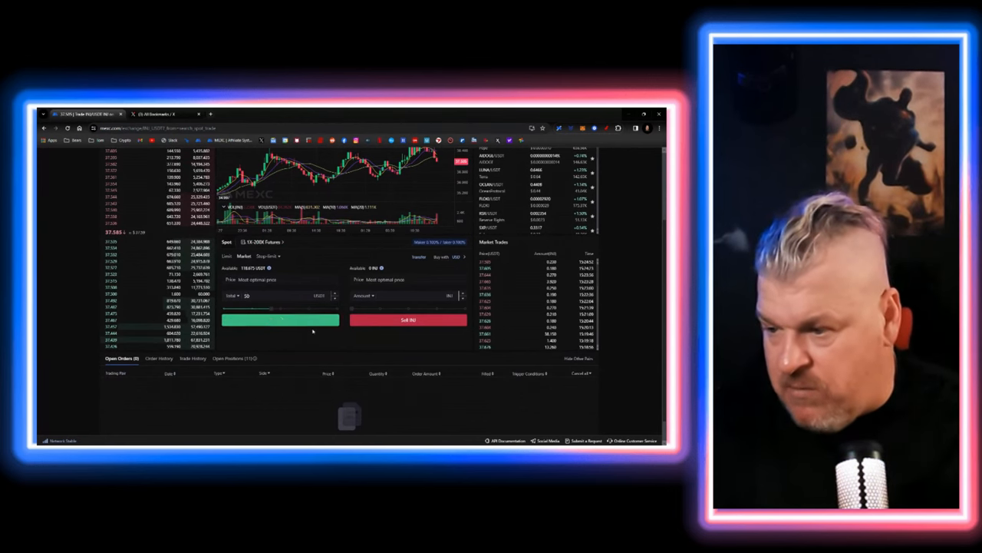
click(279, 320)
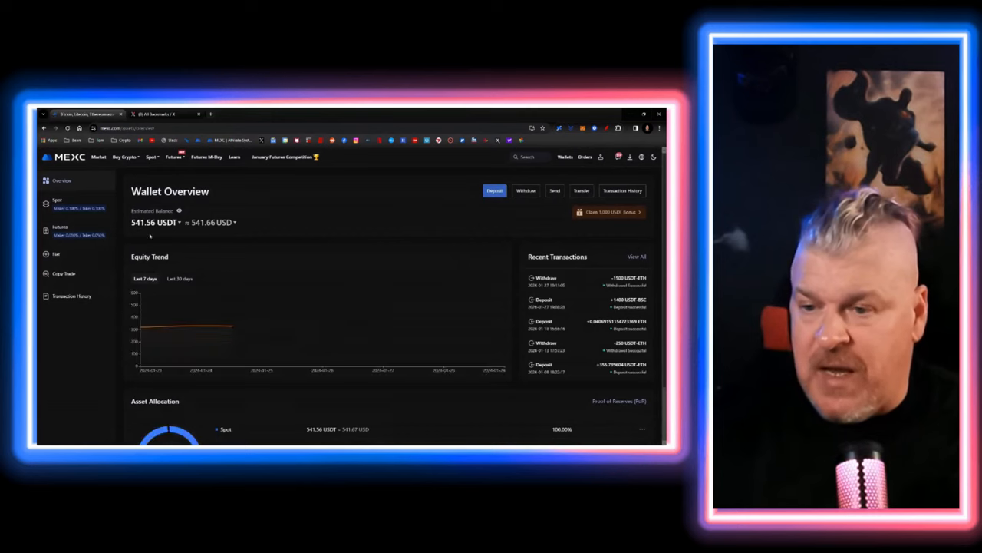
Step: Review the spot wallet Assets List holdings including AVAX, ARB, DOGE and INJ
click(56, 202)
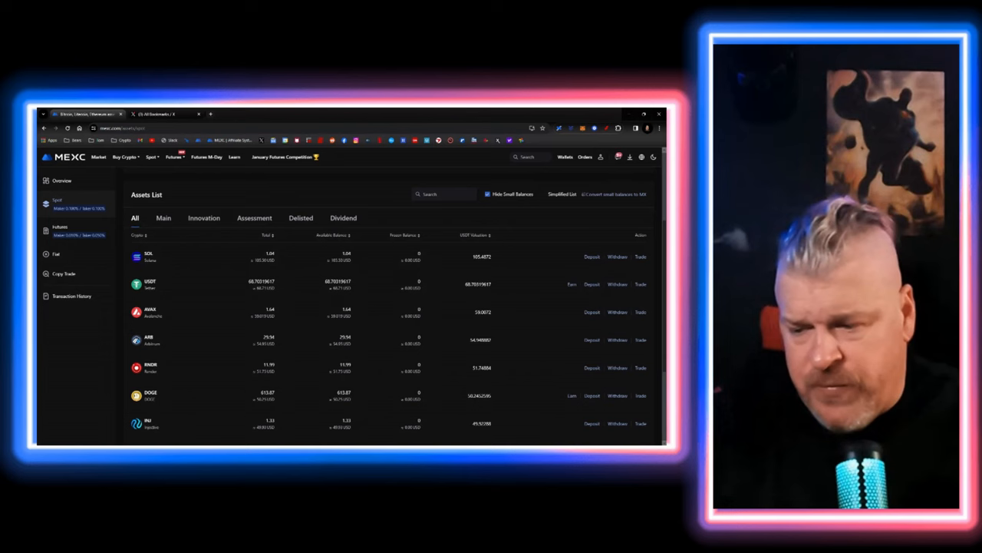
scroll(down, 3)
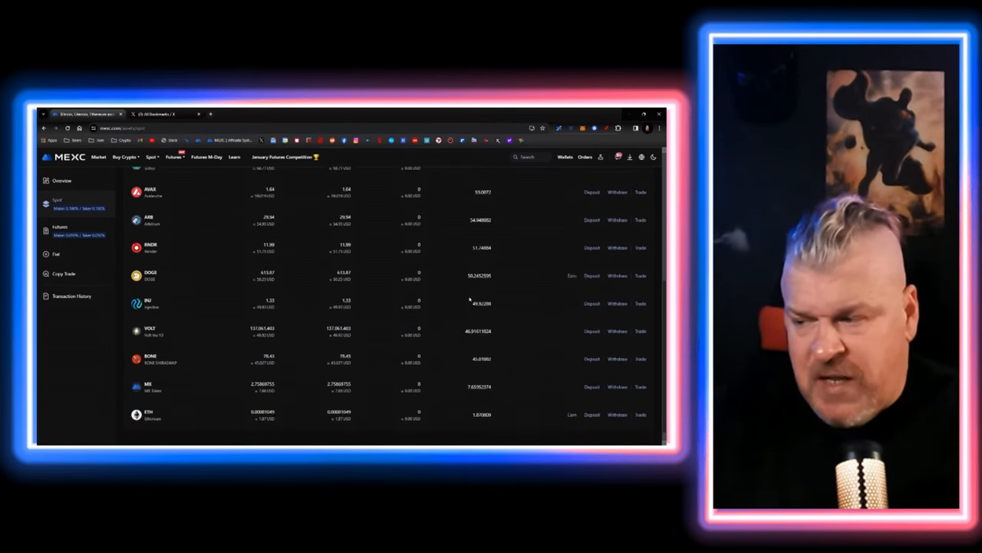
scroll(up, 3)
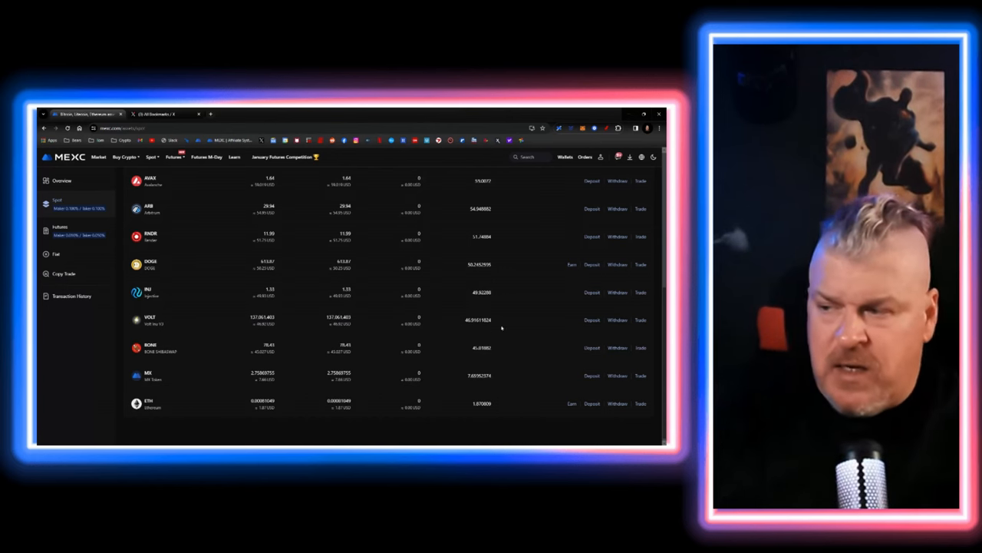
scroll(up, 3)
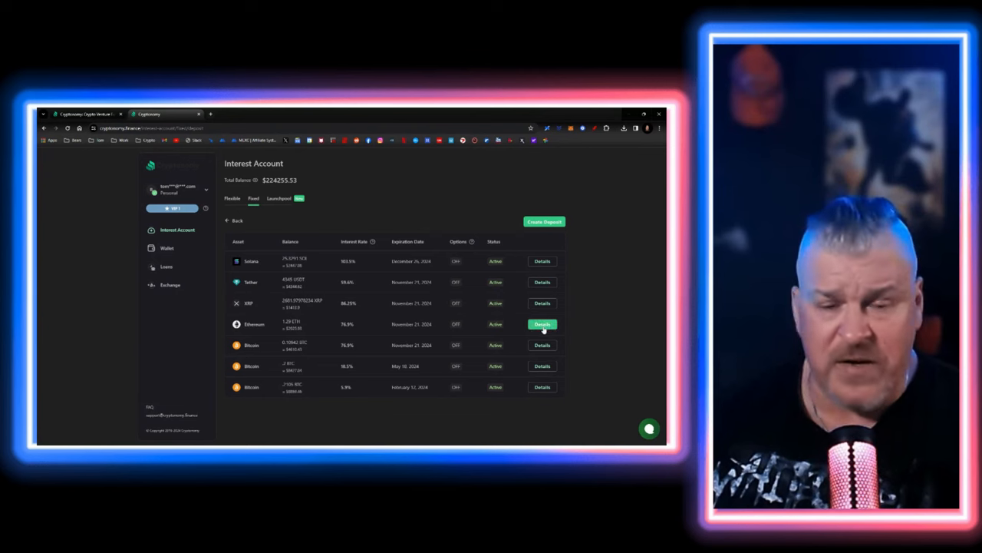
Step: View and dismiss the Deposit Details of two interest positions in Cryptonomy Finance
click(542, 323)
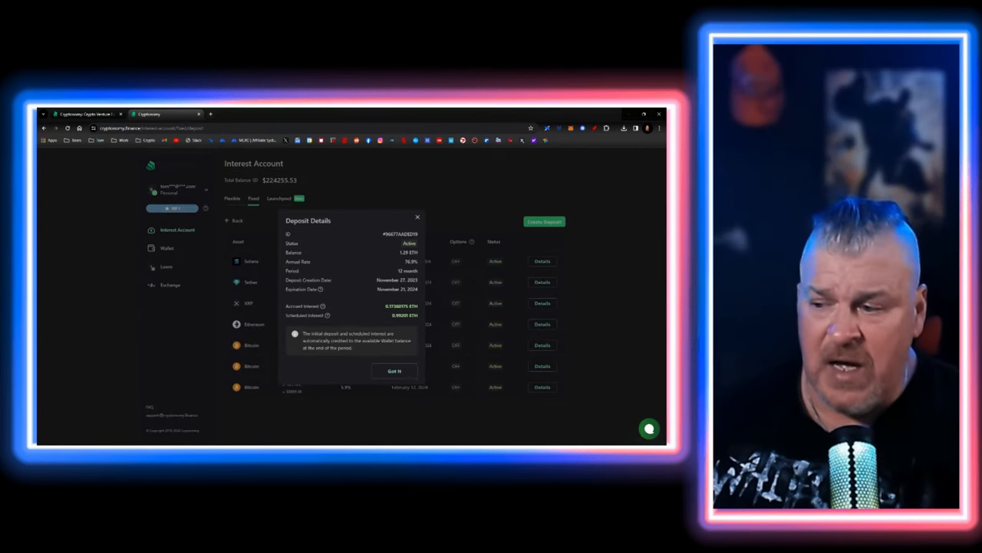
click(395, 370)
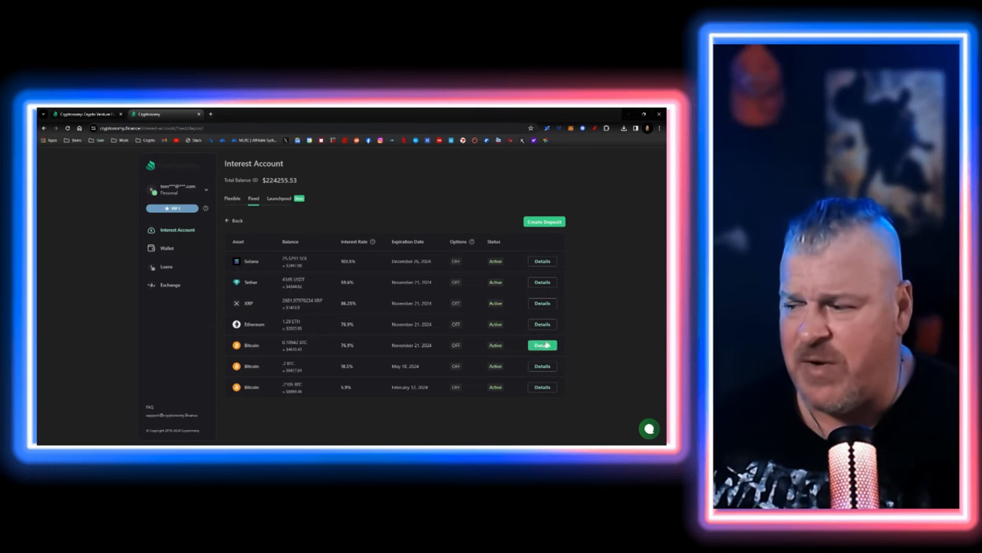
click(542, 344)
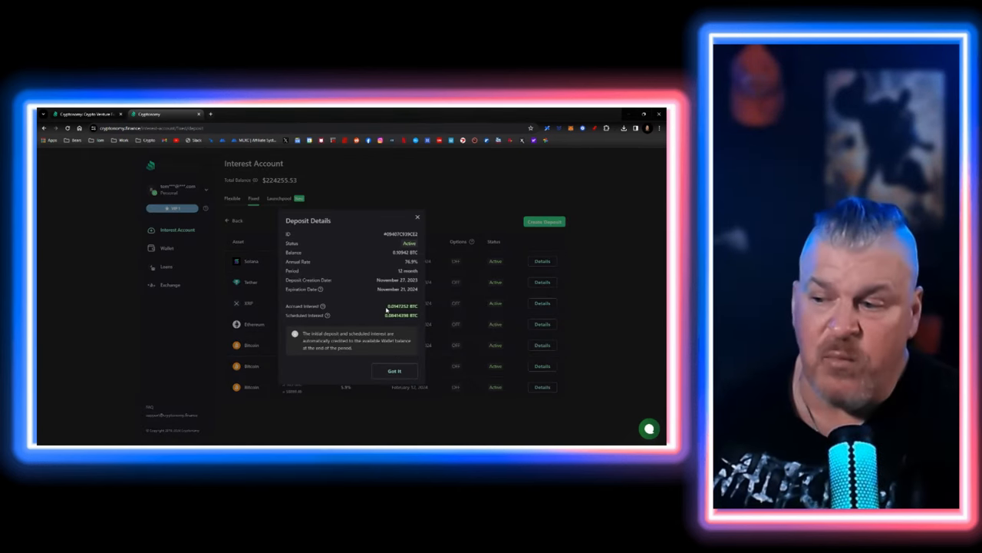
click(542, 365)
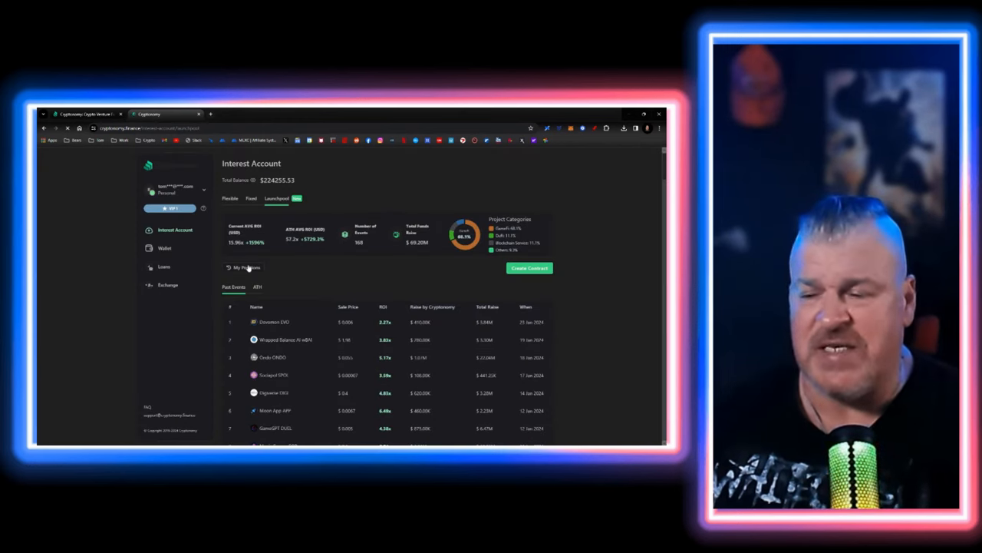
Step: View the active contract's details, then return to the Cryptonomy public homepage
click(244, 267)
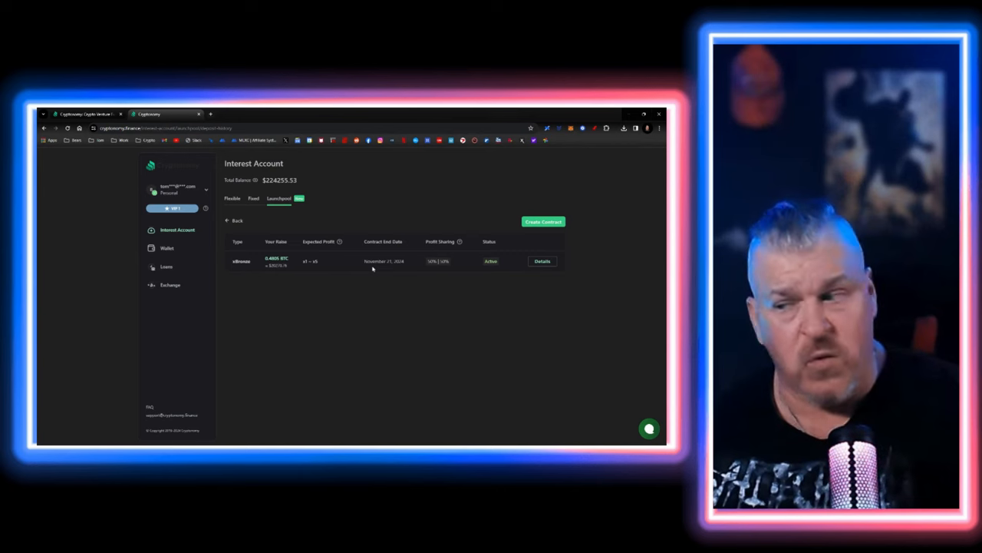
click(542, 261)
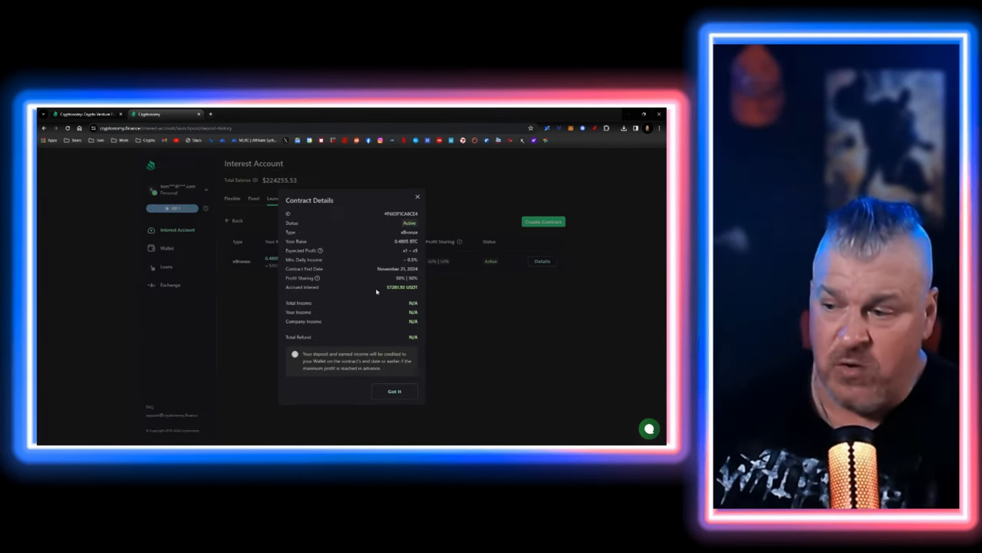
mouse_move(396, 293)
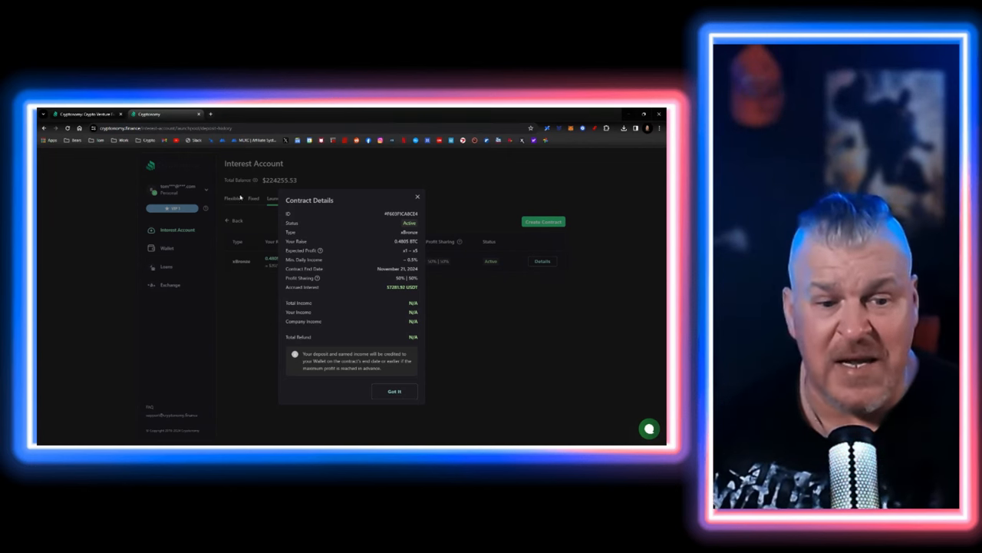
click(84, 113)
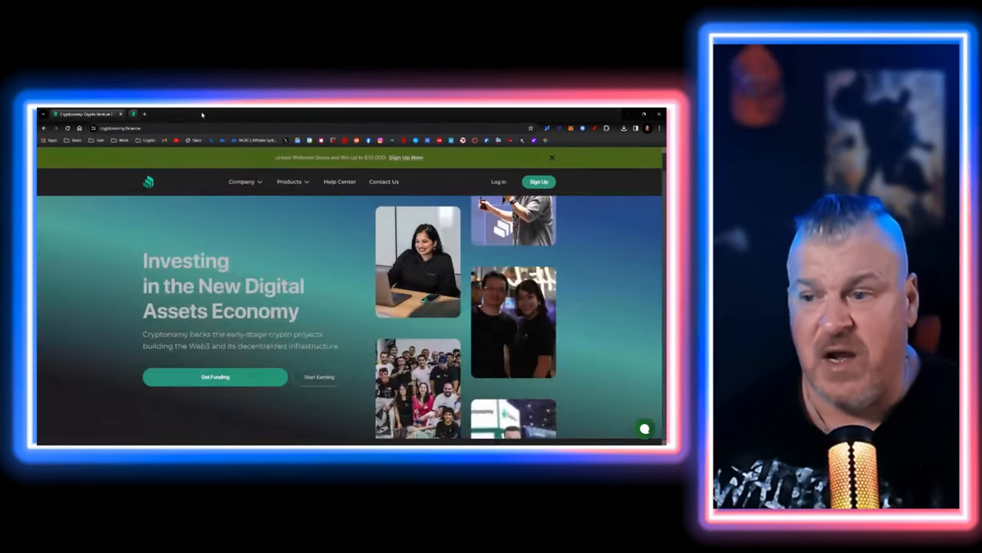